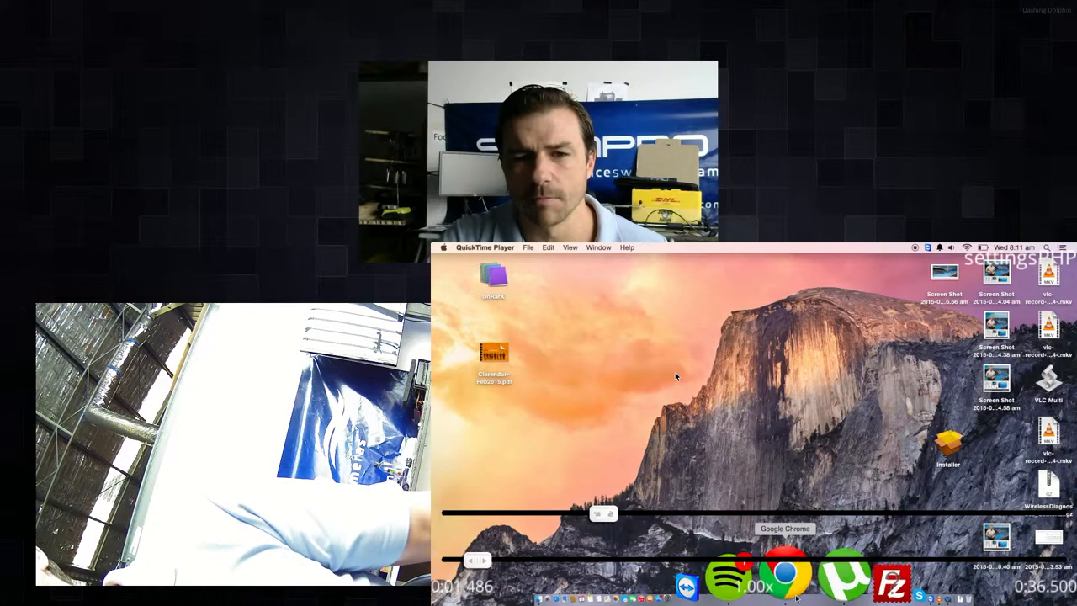
Launch Google Chrome from the Dock and confirm the swimpro_IQ2_5GHz Wi-Fi connection
click(965, 247)
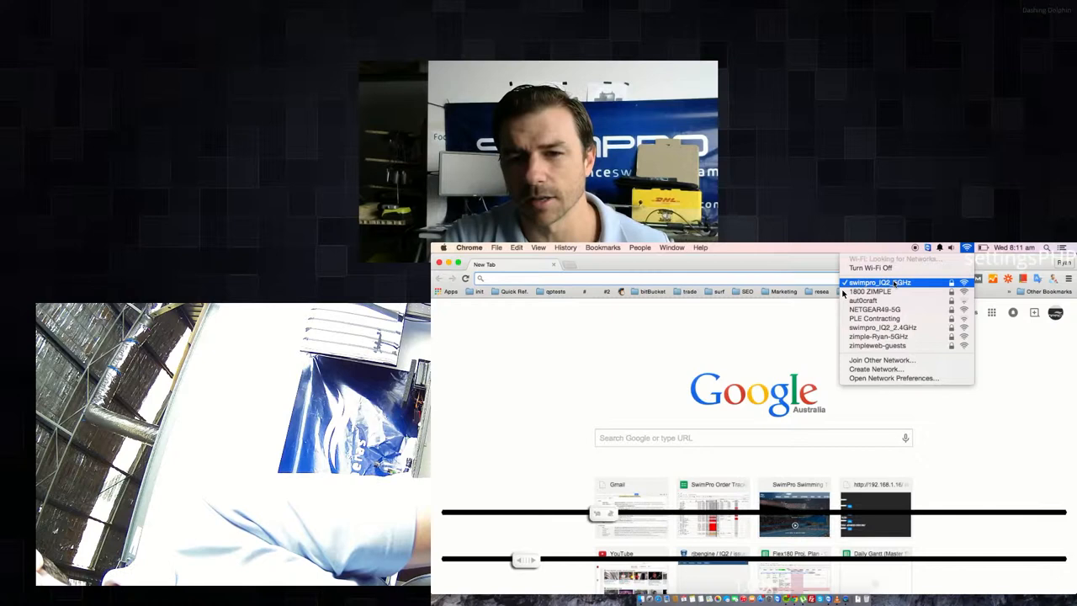
mouse_move(650, 338)
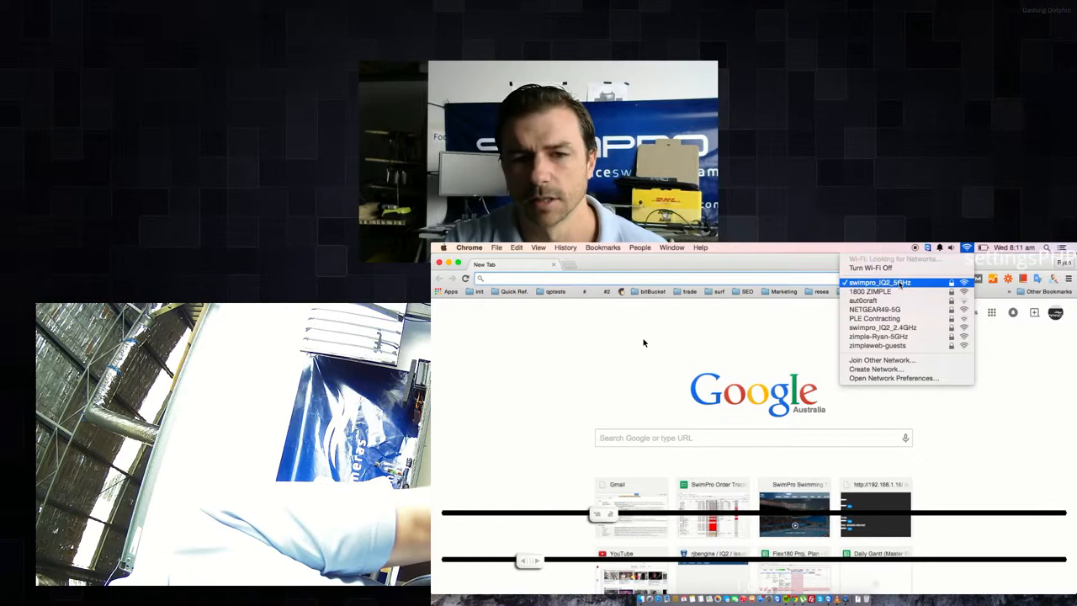
text(www.swimmingcam.com)
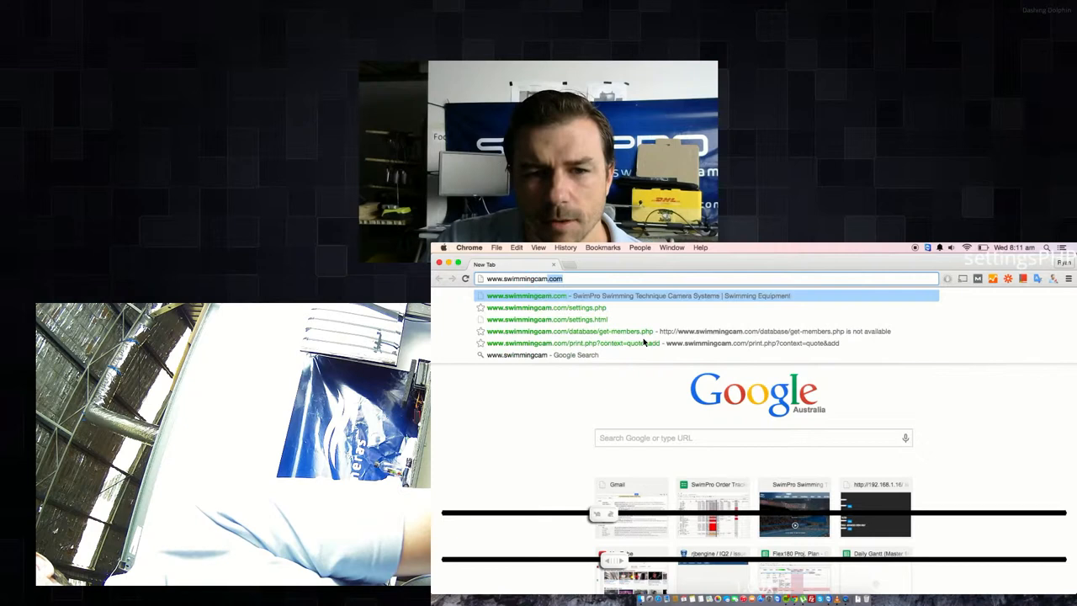
click(543, 307)
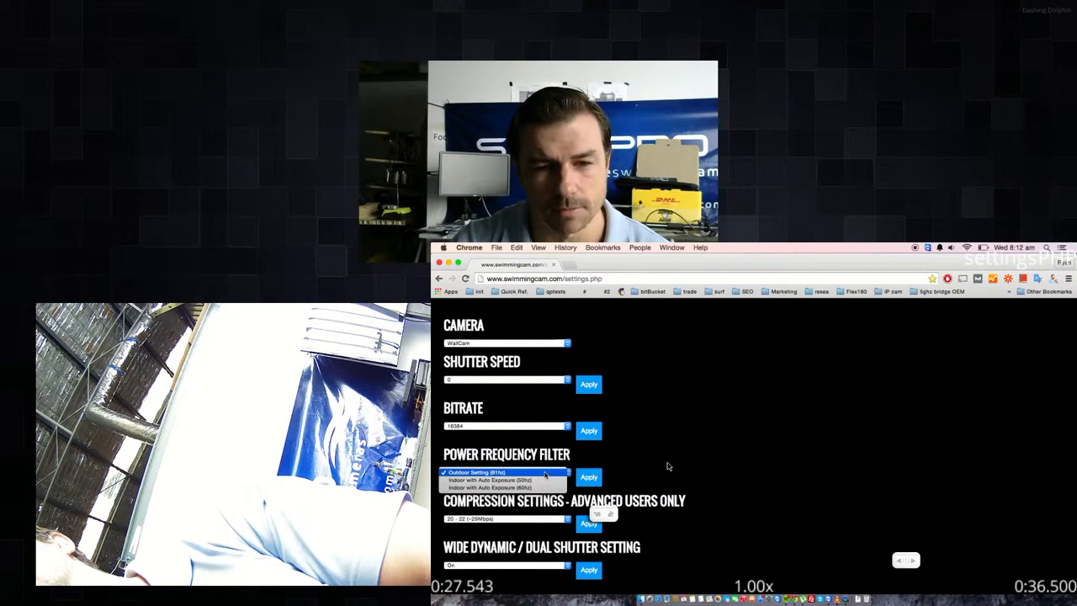
Choose Indoor with Auto Exposure (50hz) as the power frequency filter
click(588, 477)
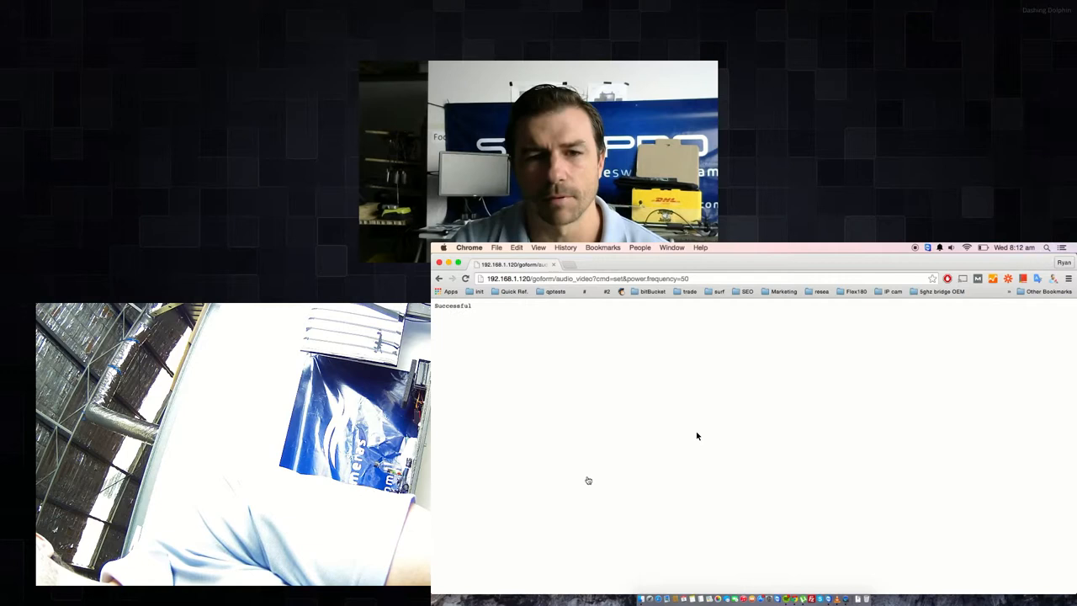